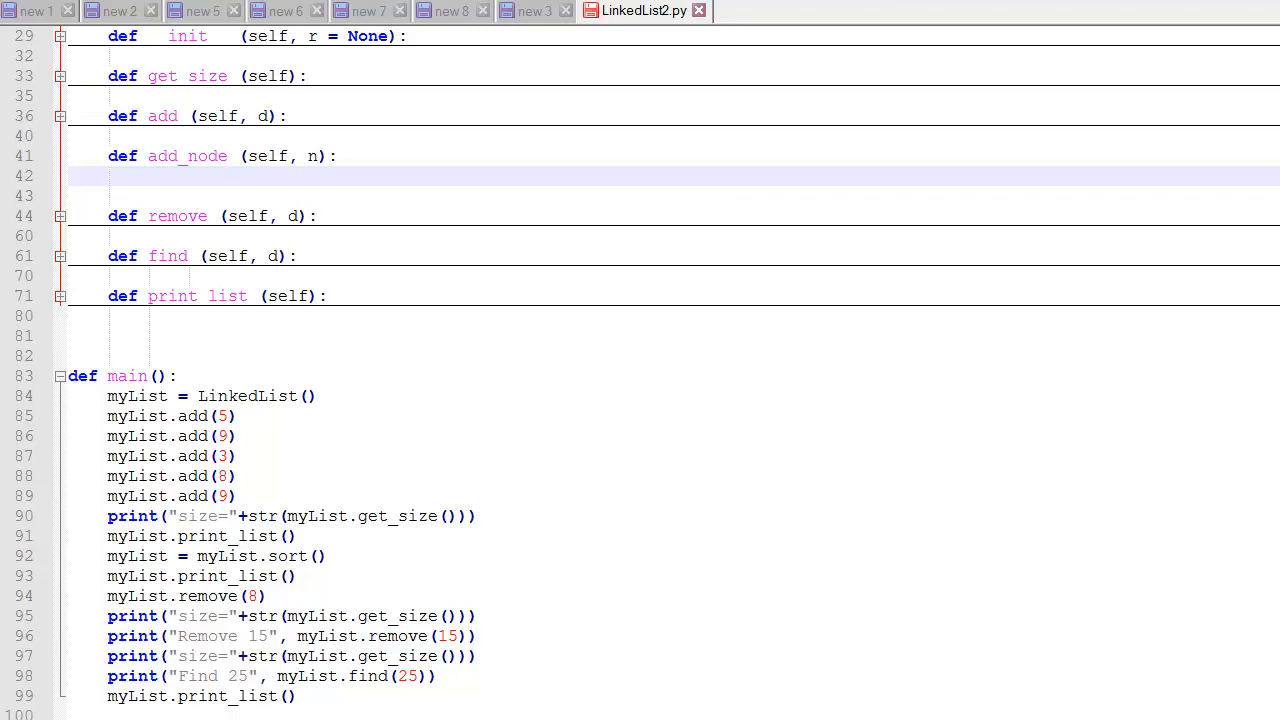
pyautogui.moveTo(1118, 618)
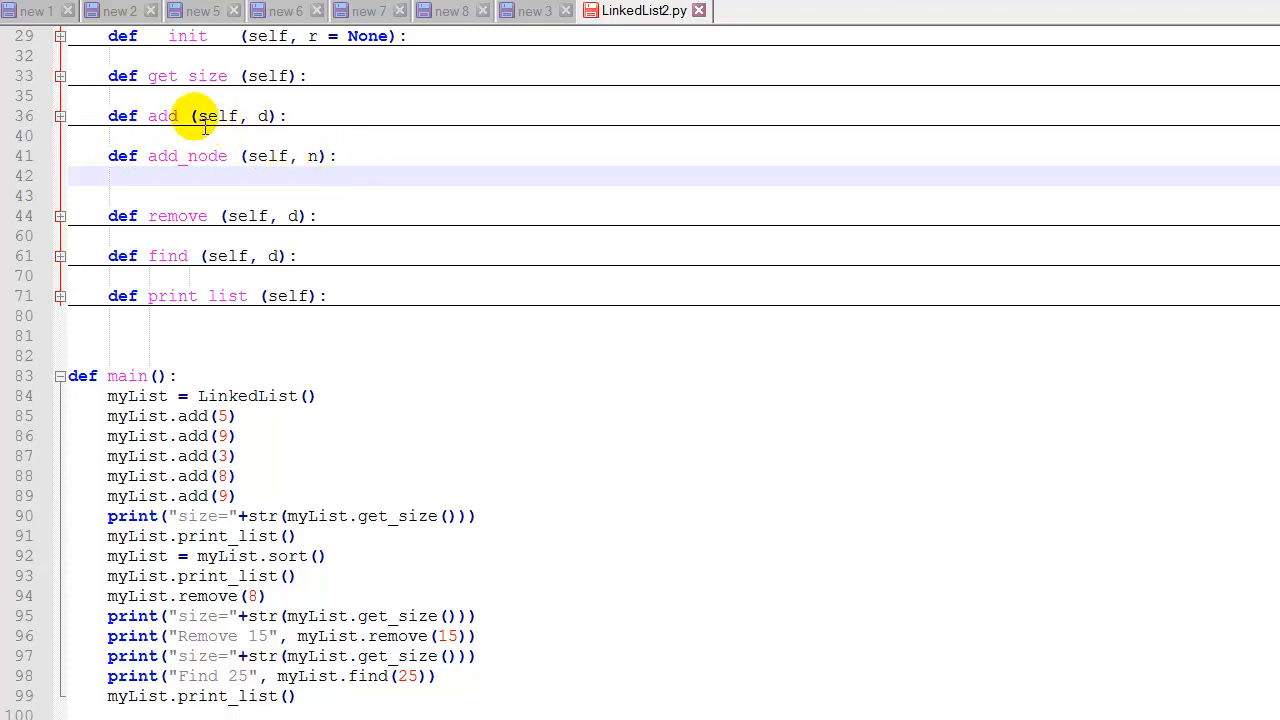
pyautogui.moveTo(265, 116)
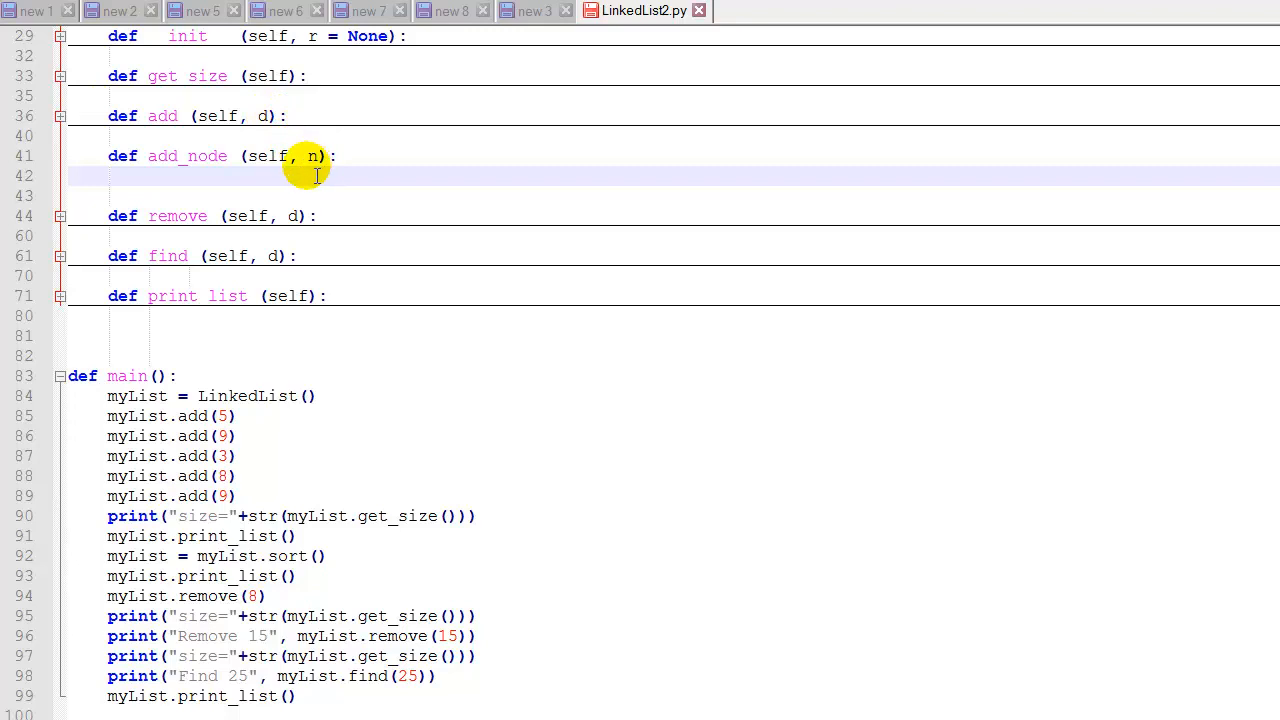
pyautogui.moveTo(565, 205)
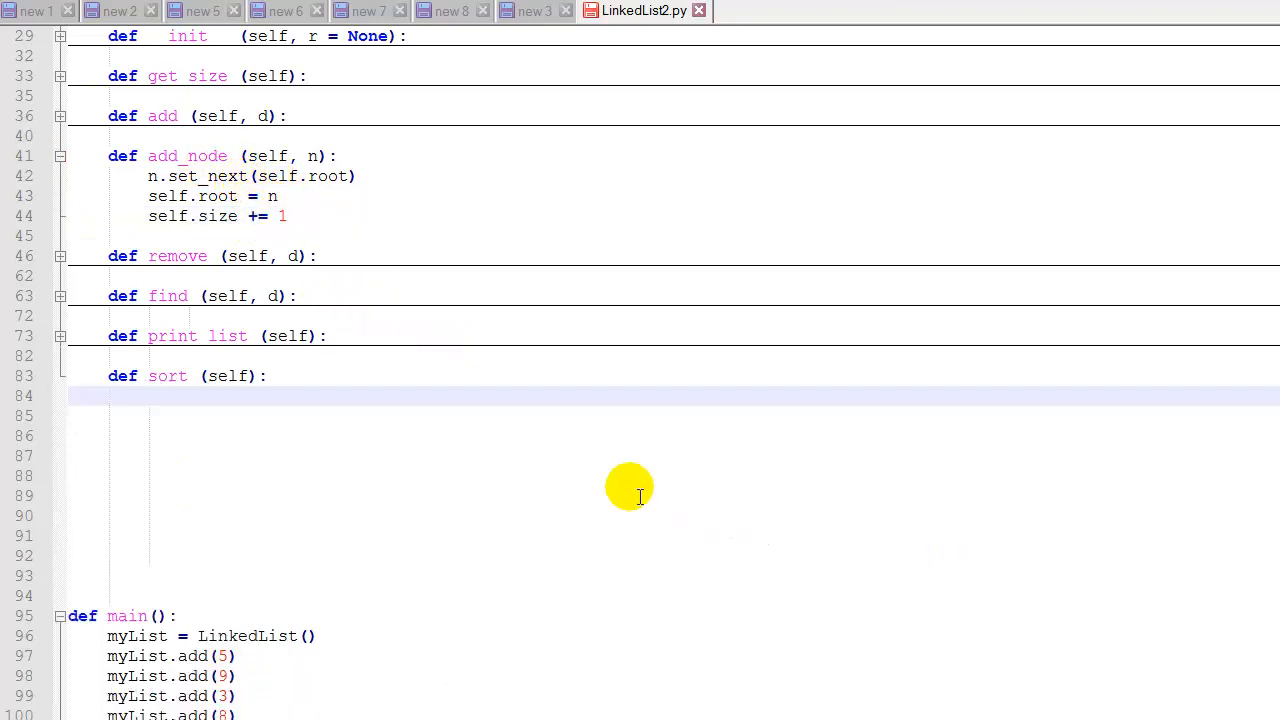
pyautogui.moveTo(308, 410)
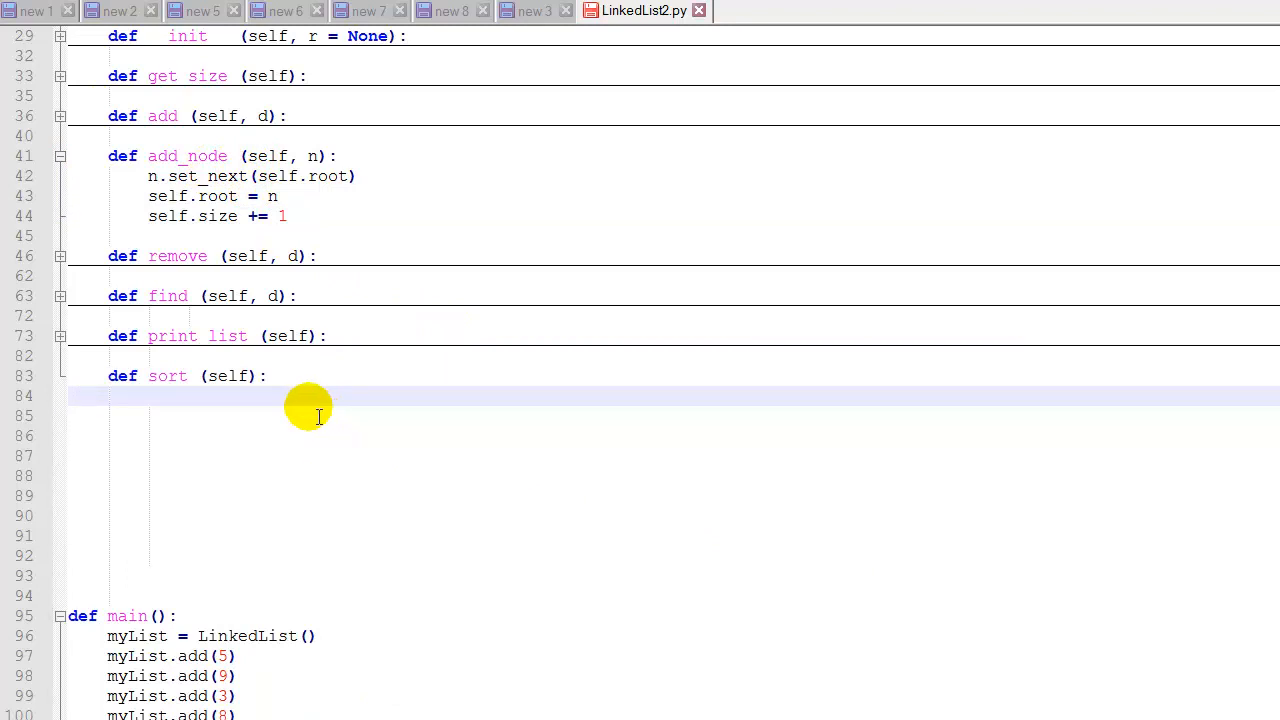
# - When size exceeds 1, gather nodes from root into newlist and sort them by get_data in reverse
pyautogui.write('if self.size > 1:')
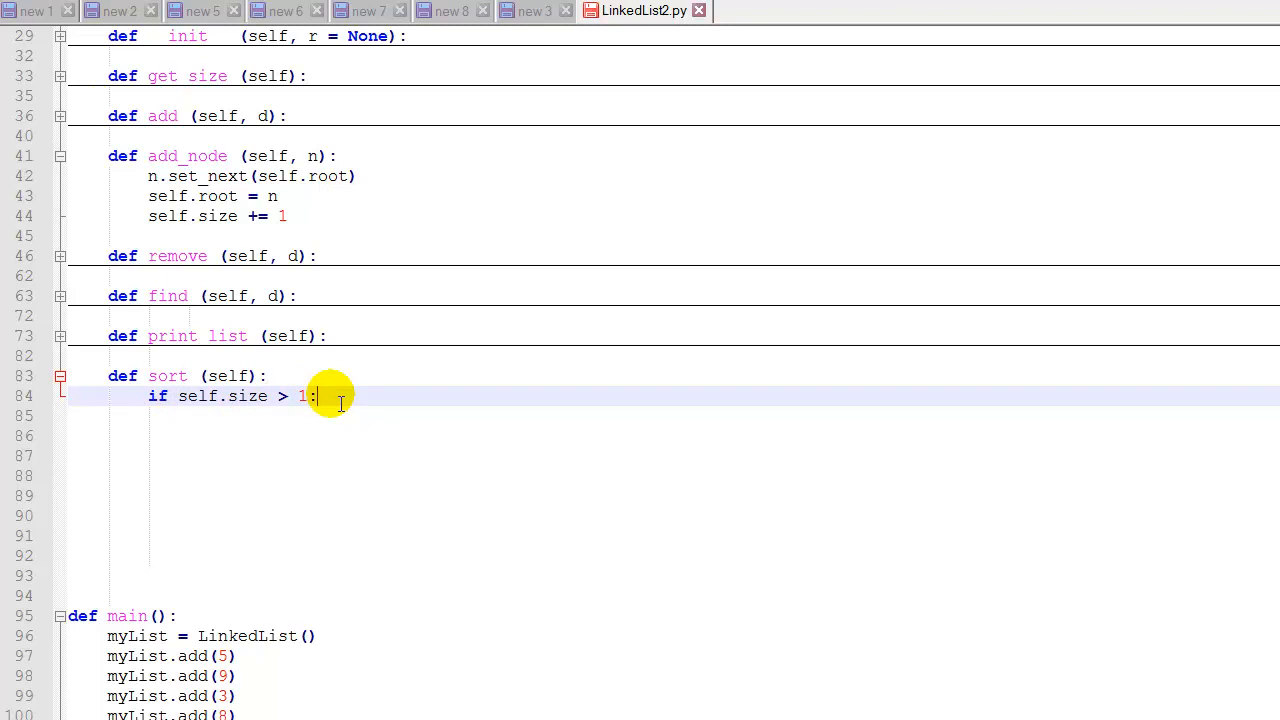
pyautogui.write('newlist = [];')
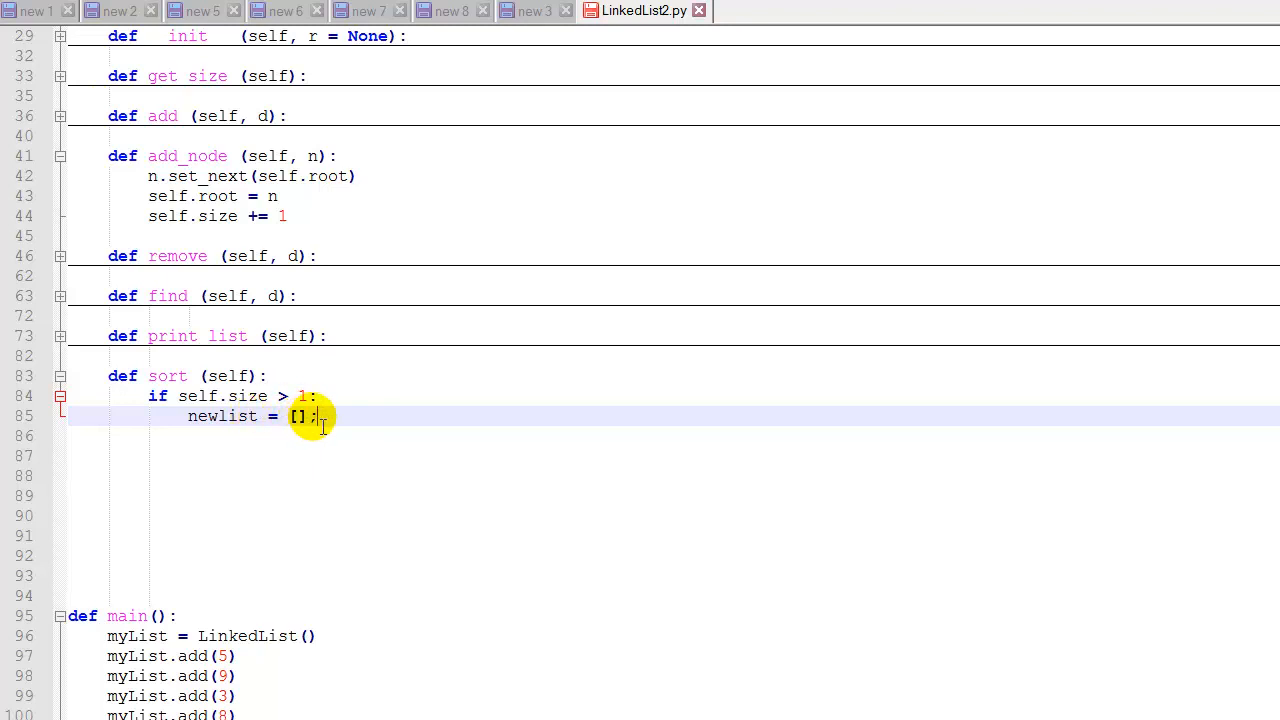
pyautogui.write('current = self.root;')
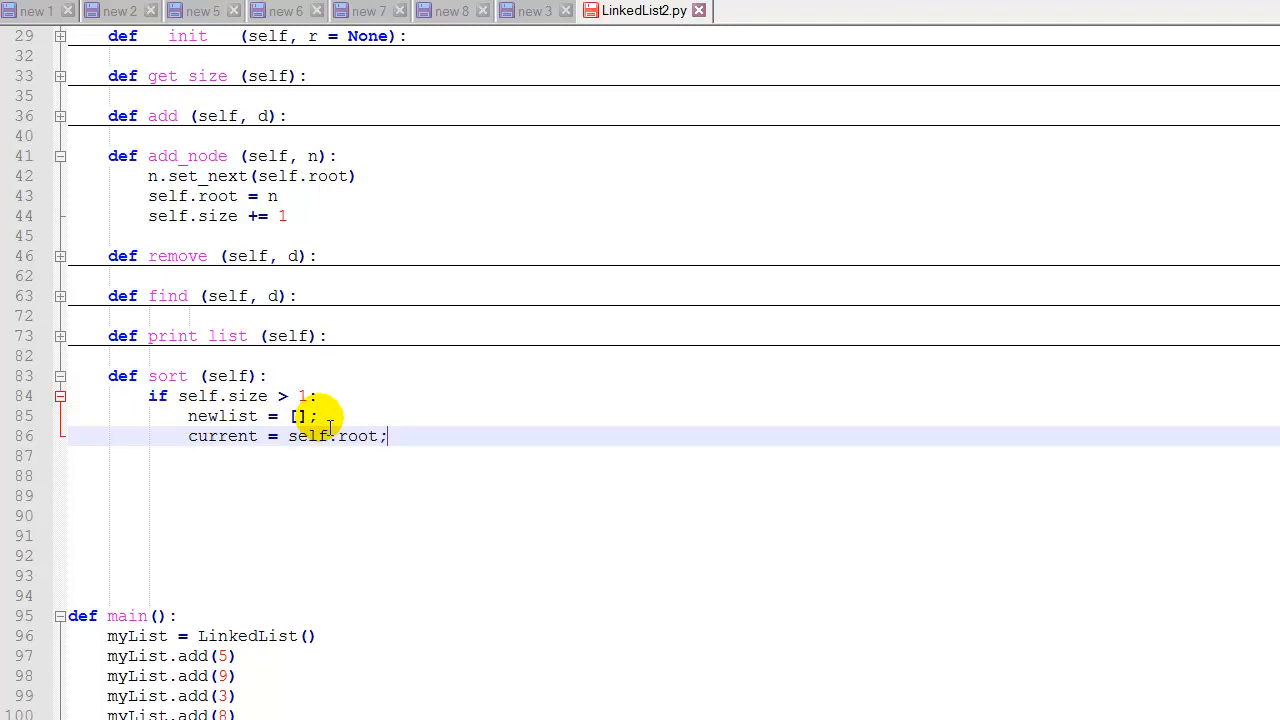
pyautogui.moveTo(205, 446)
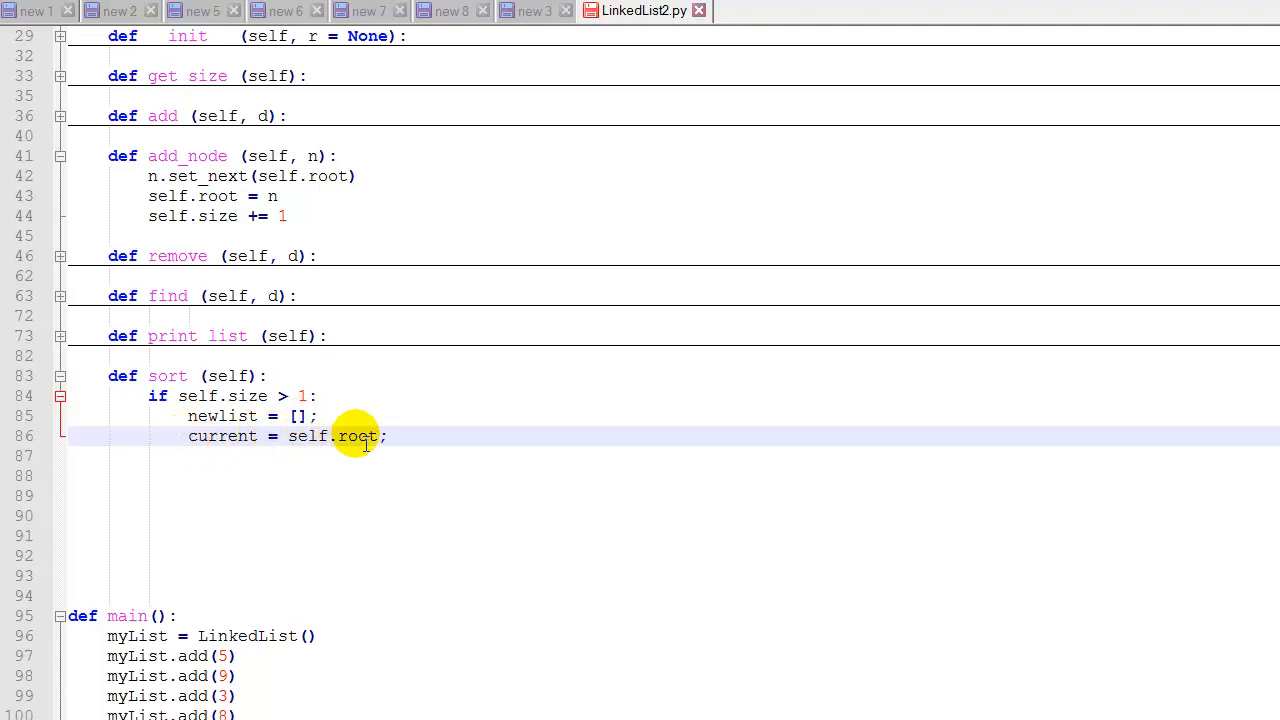
pyautogui.write('newlist.append(self.root);')
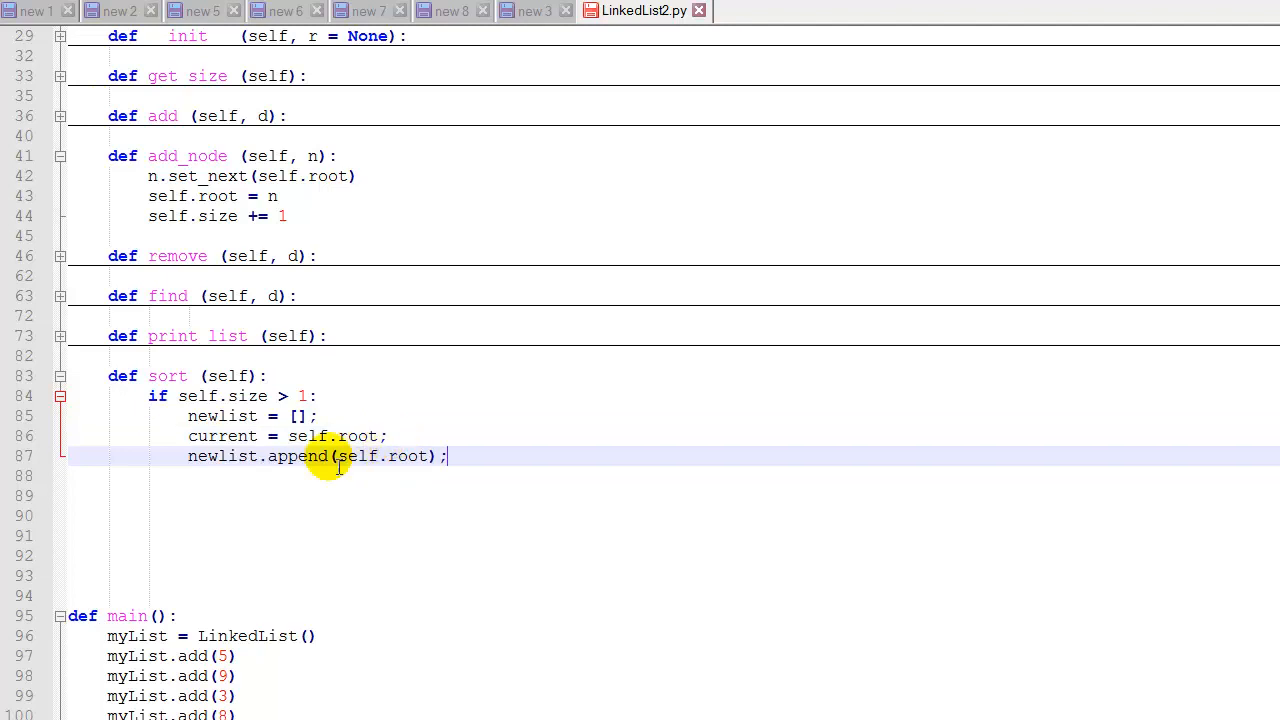
pyautogui.moveTo(410, 456)
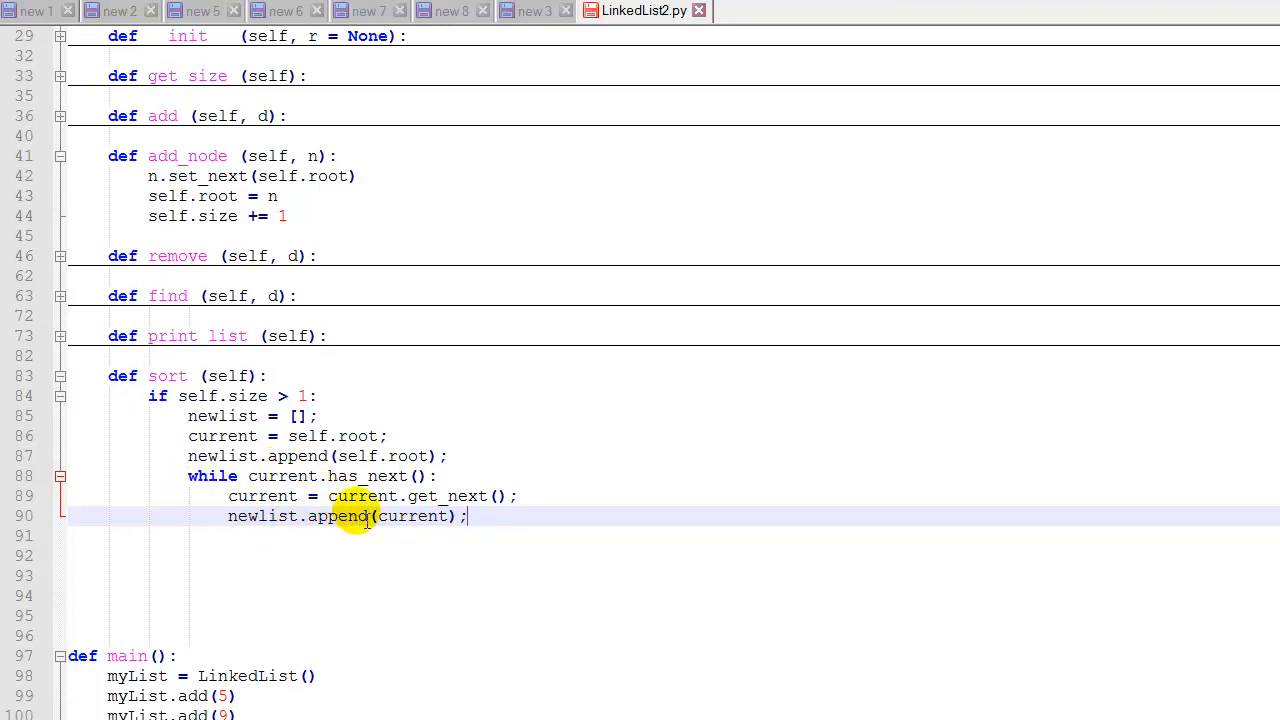
pyautogui.write('newlist = sorted(newlist, key = lambda node: node.get_data(), reverse = True);')
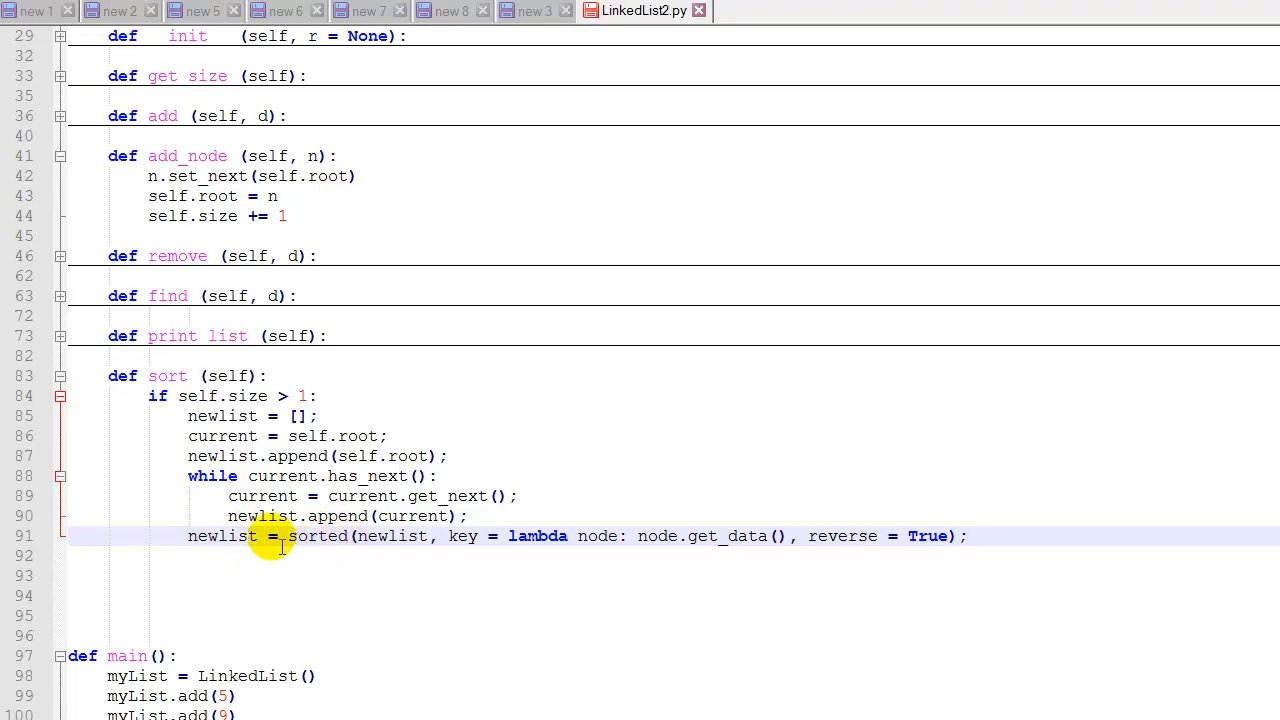
pyautogui.moveTo(200, 536)
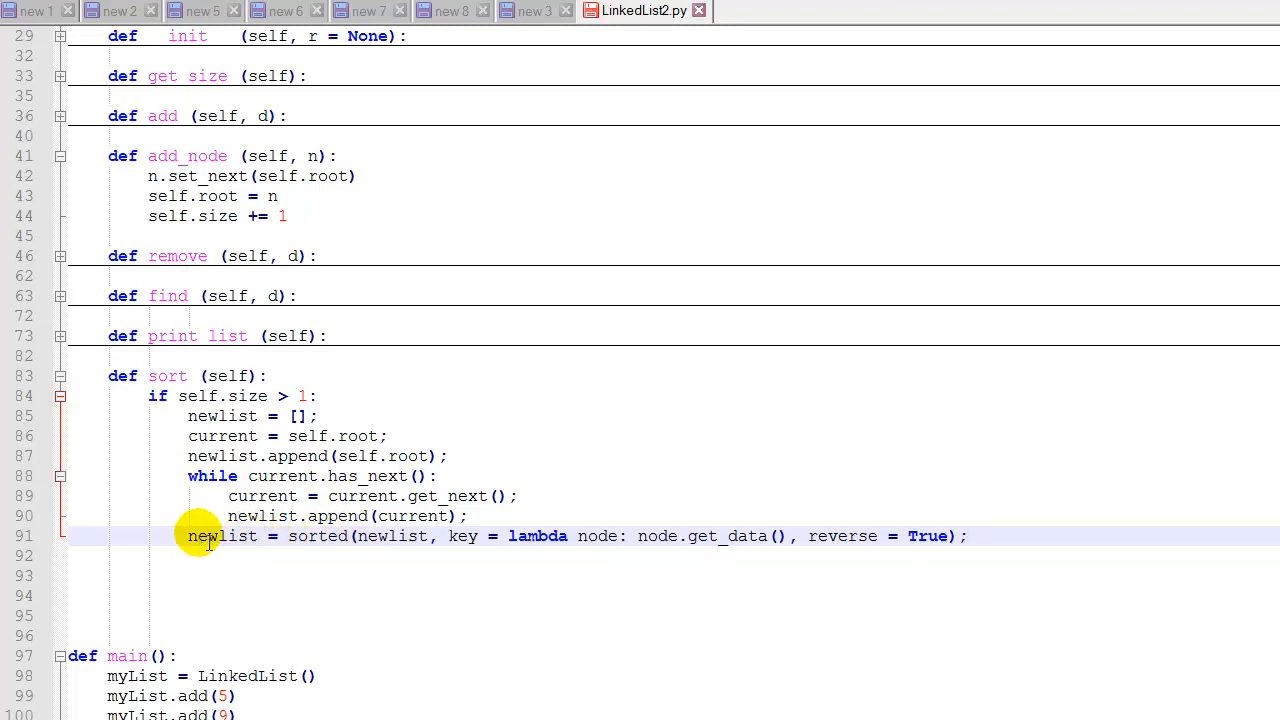
pyautogui.moveTo(345, 540)
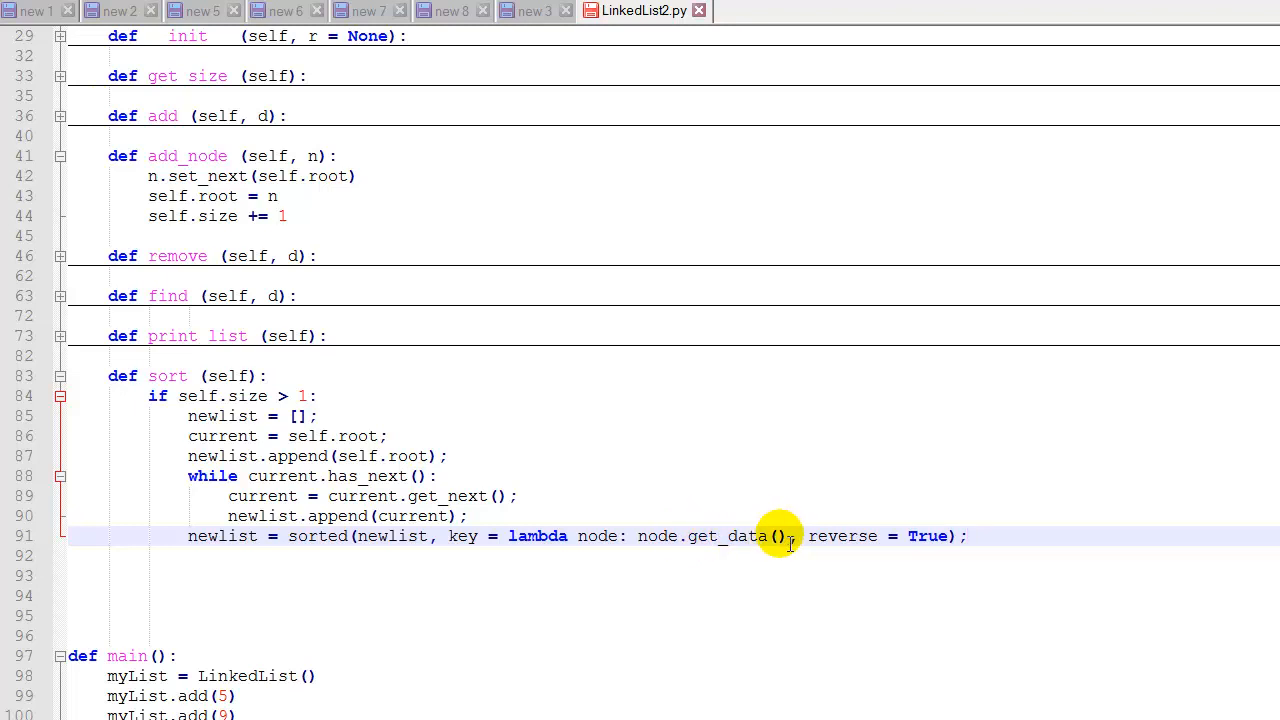
pyautogui.moveTo(680, 536)
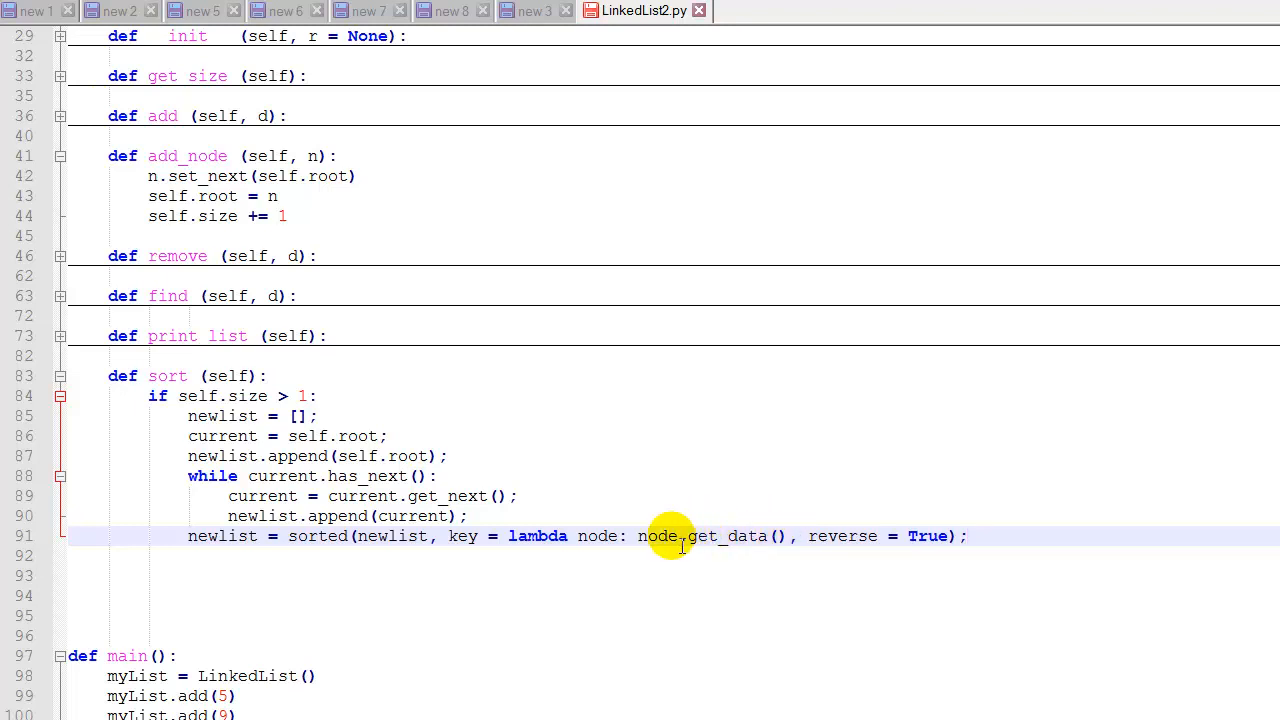
pyautogui.moveTo(845, 536)
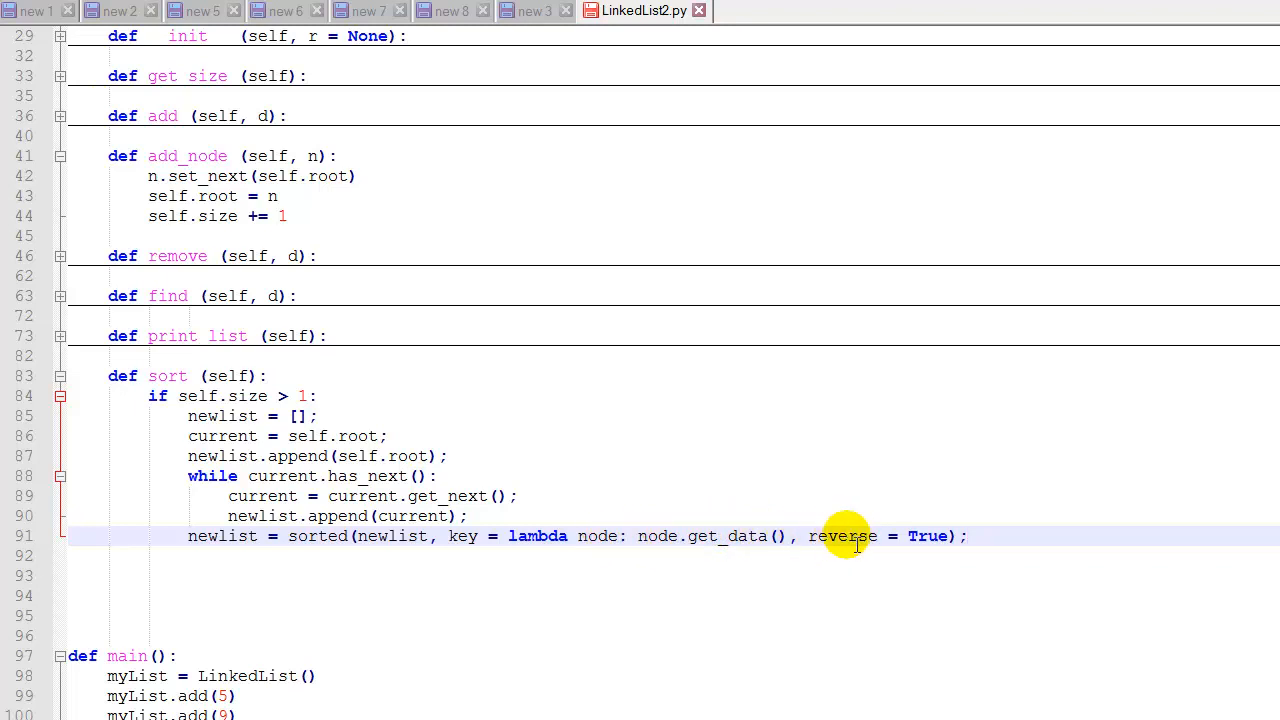
pyautogui.moveTo(880, 536)
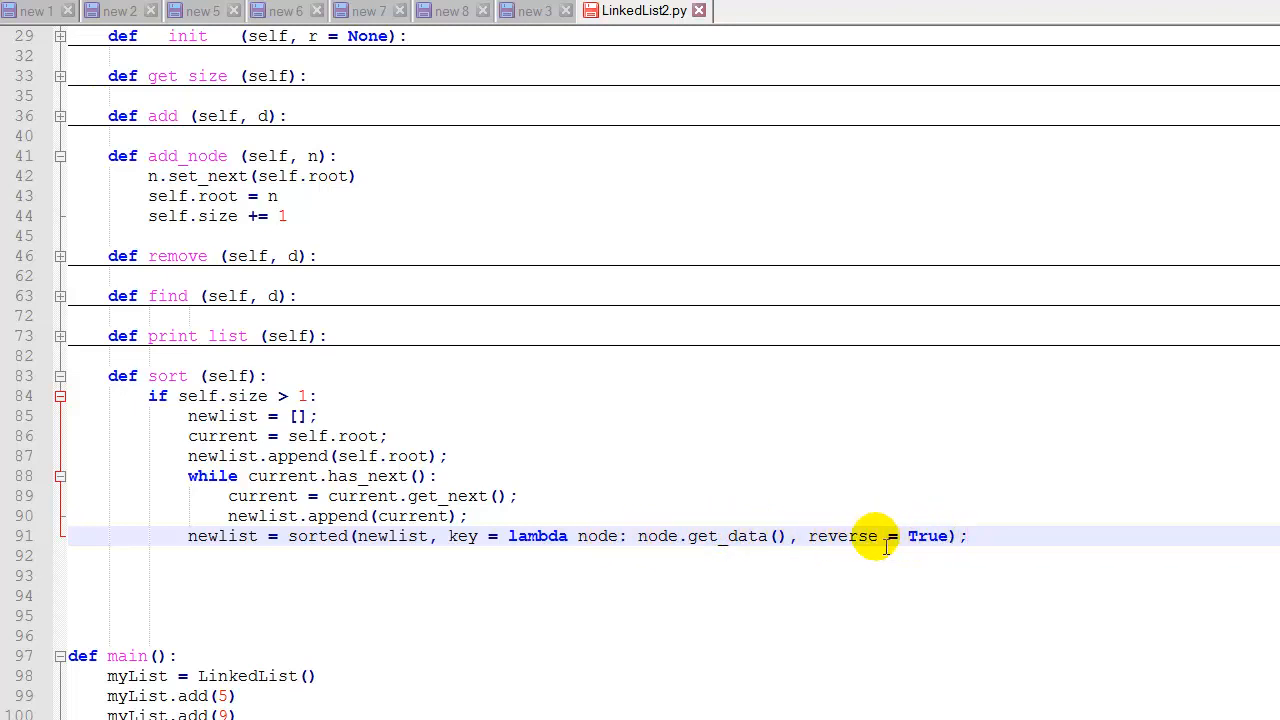
pyautogui.moveTo(205, 540)
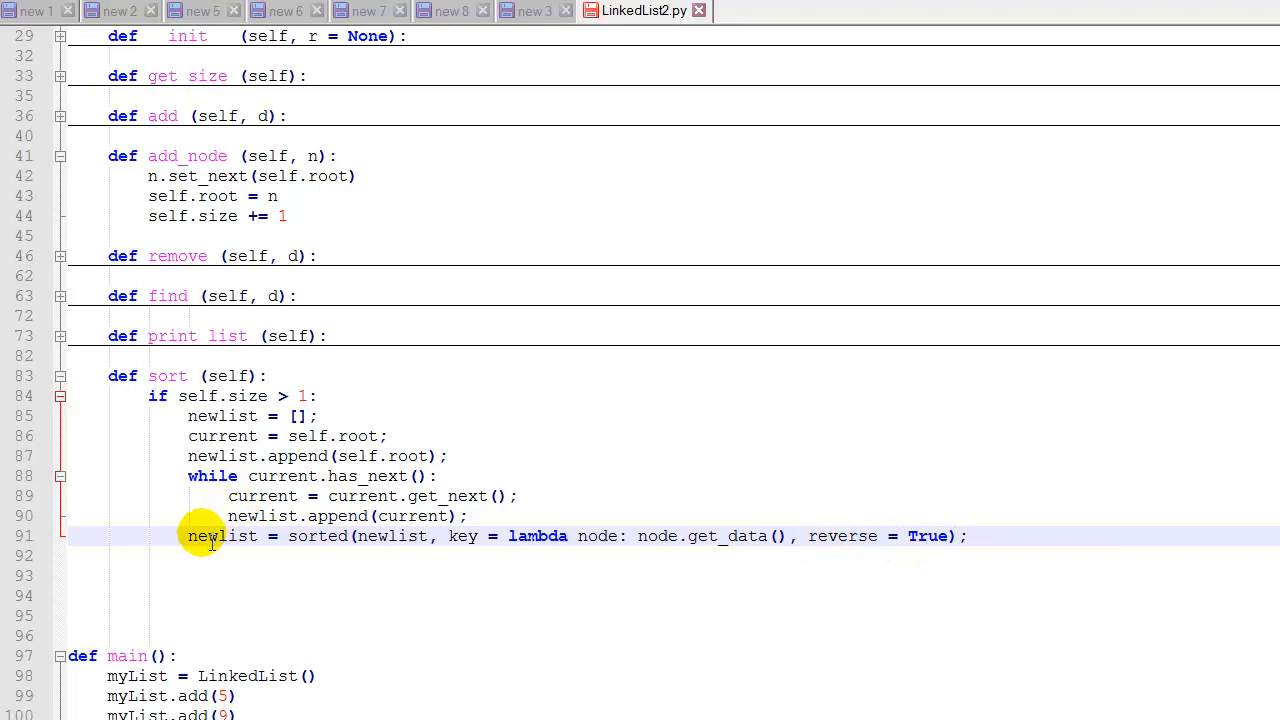
pyautogui.moveTo(628, 545)
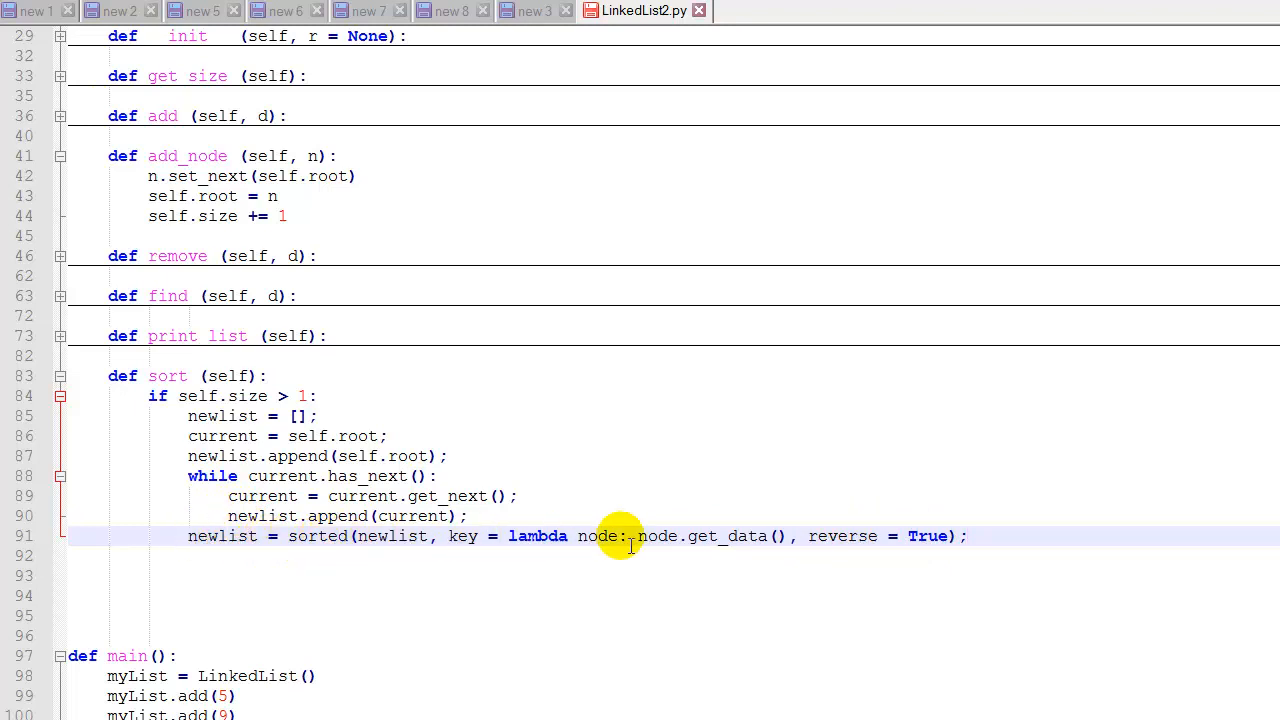
# - Return the cursor to the end of the reverse-sorted newlist line
pyautogui.click(965, 536)
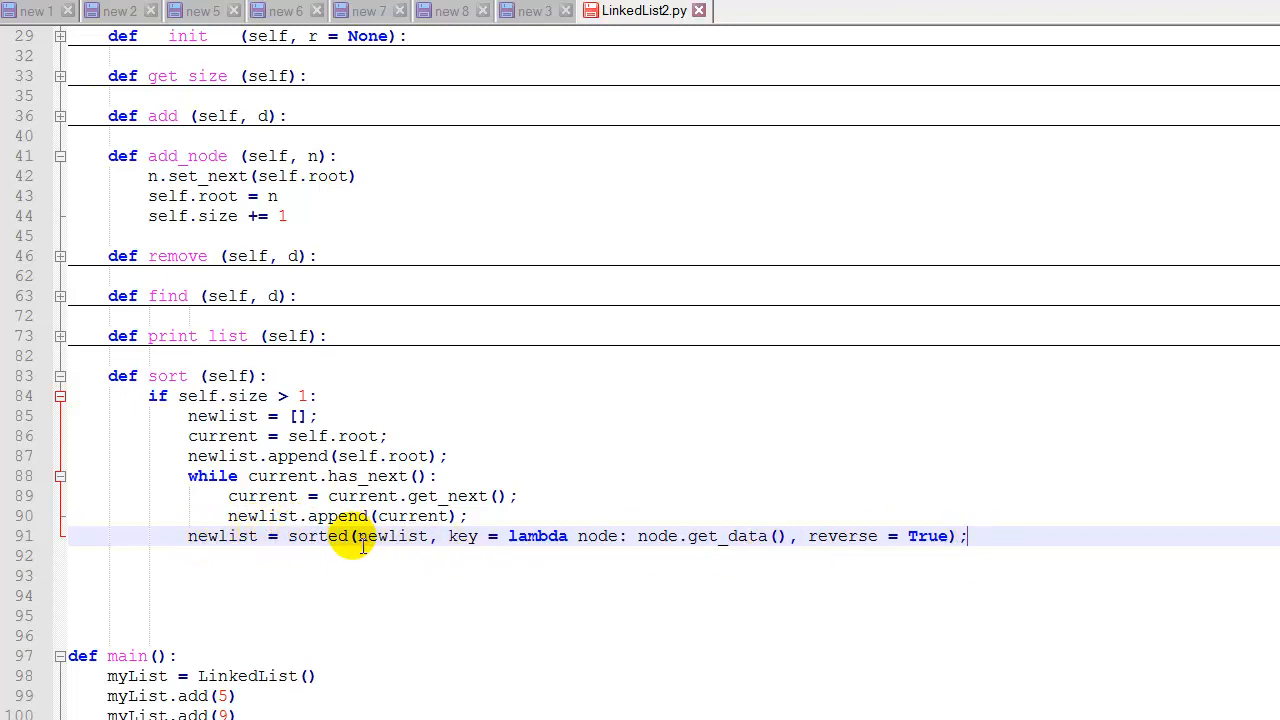
pyautogui.moveTo(950, 555)
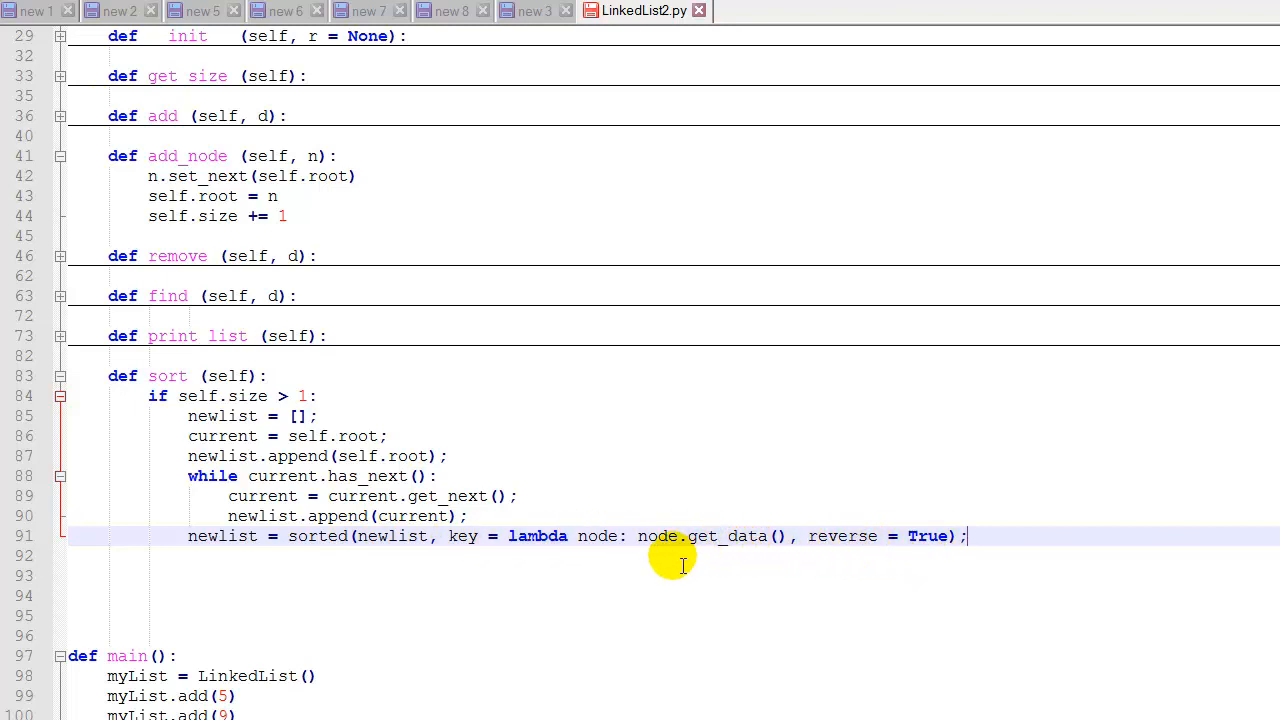
pyautogui.moveTo(418, 555)
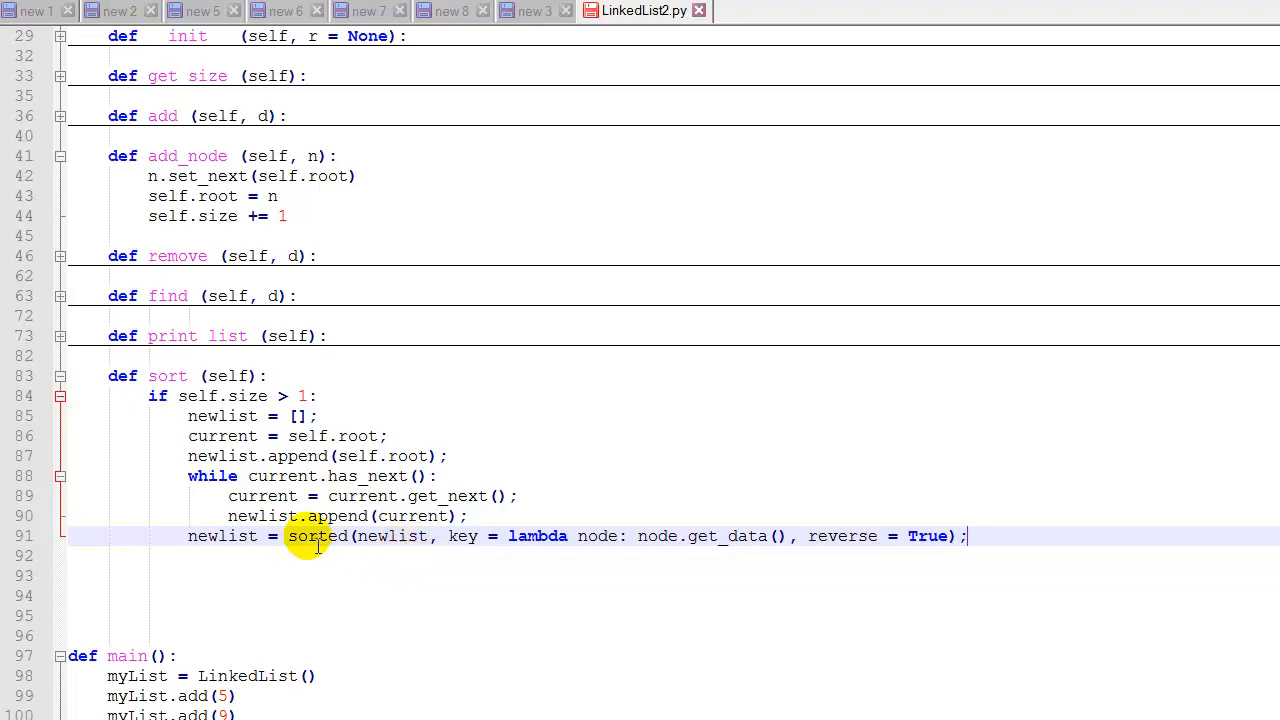
# - Create newll = LinkedList() from the sorted nodes and return newll from sort
pyautogui.write('newll = LinkedList();')
pyautogui.write('newll.add_node(node);')
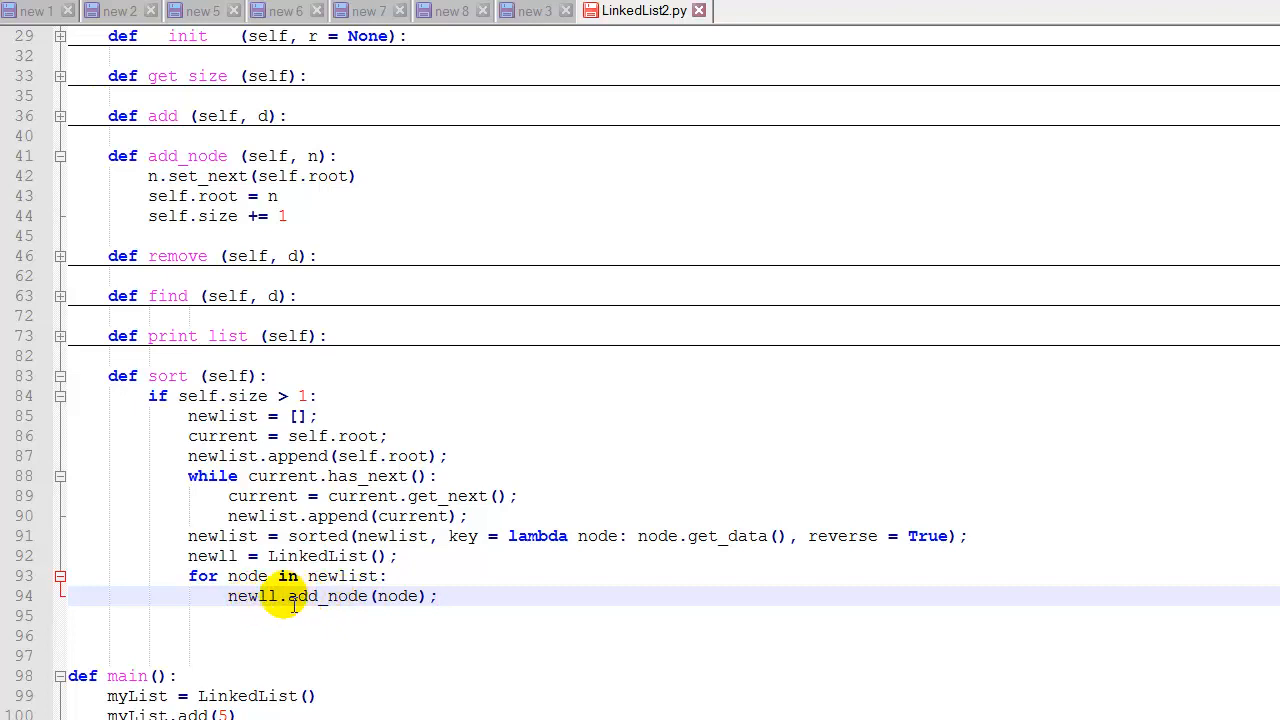
pyautogui.moveTo(370, 596)
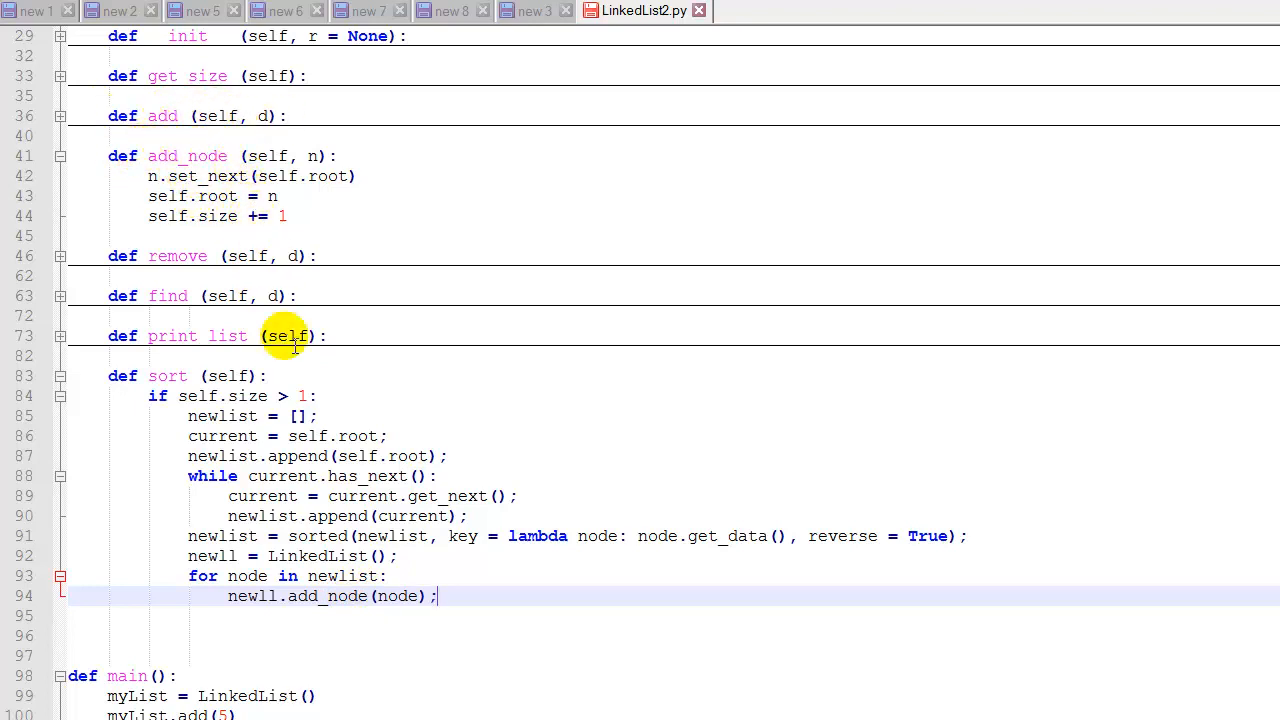
pyautogui.moveTo(437, 596)
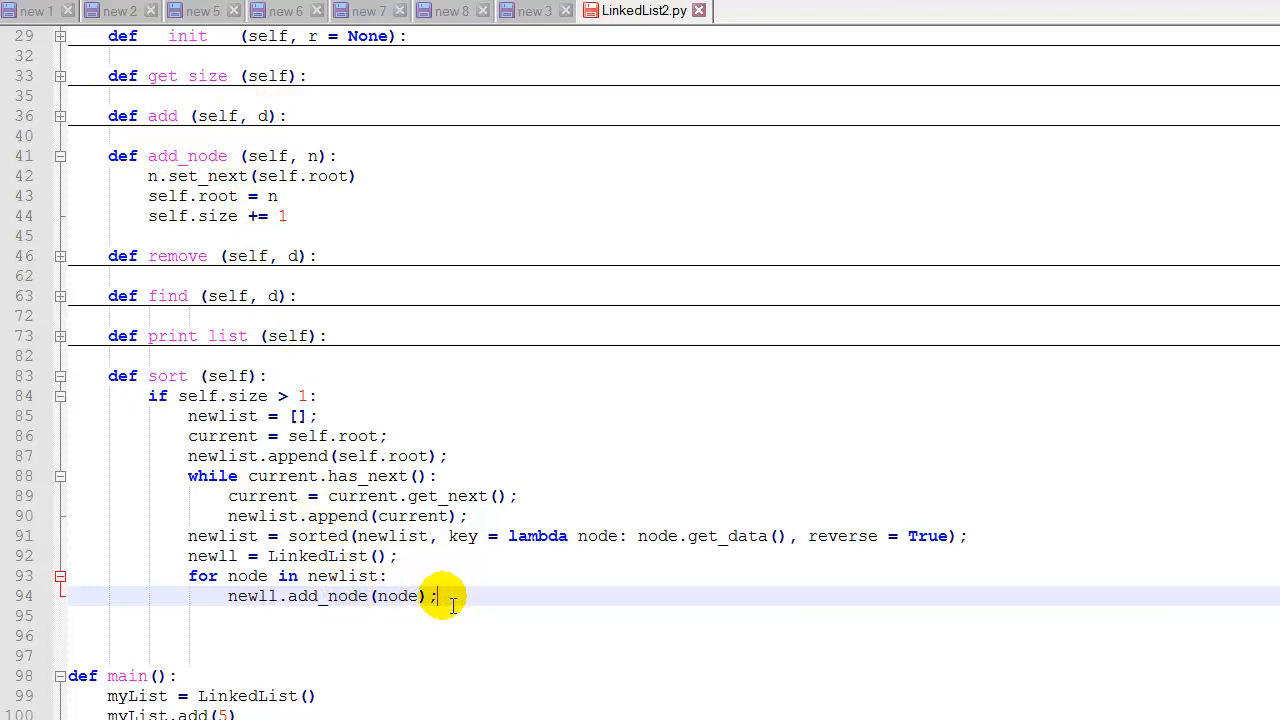
pyautogui.write('return newll;')
pyautogui.click(674, 636)
pyautogui.write('return self;')
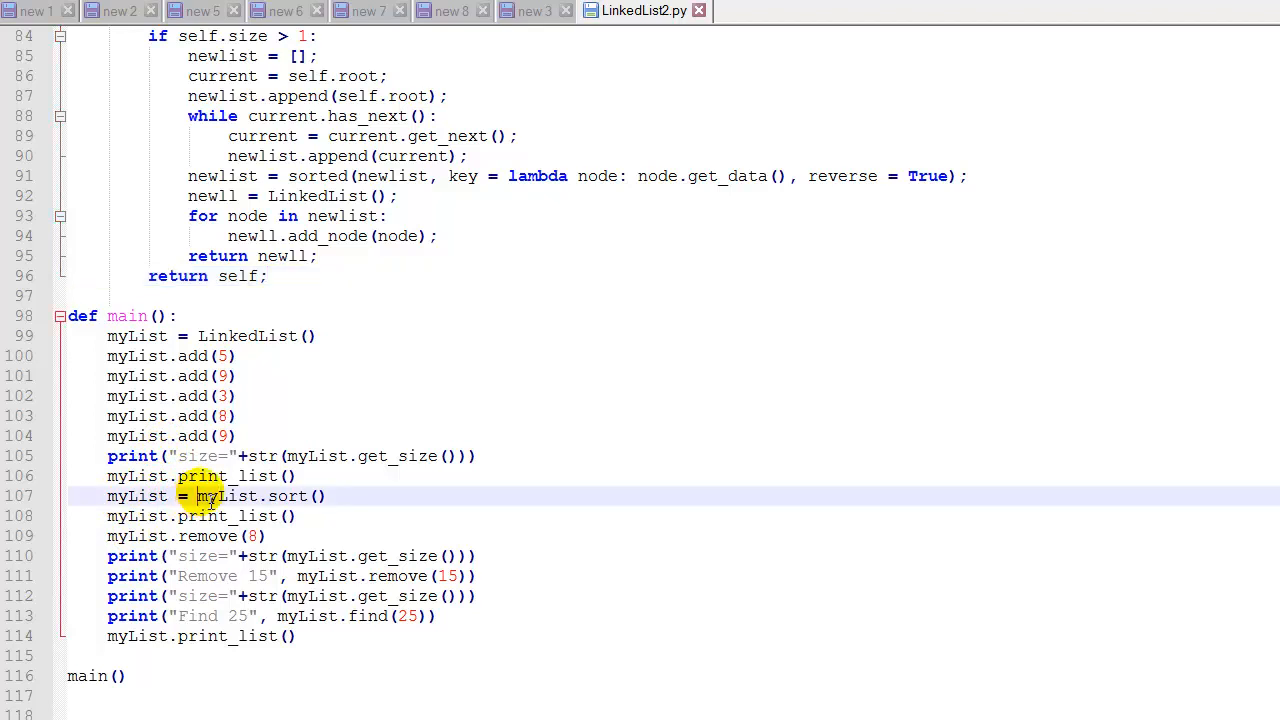
# - Select myList where main assigns the sort result
pyautogui.doubleClick(255, 496)
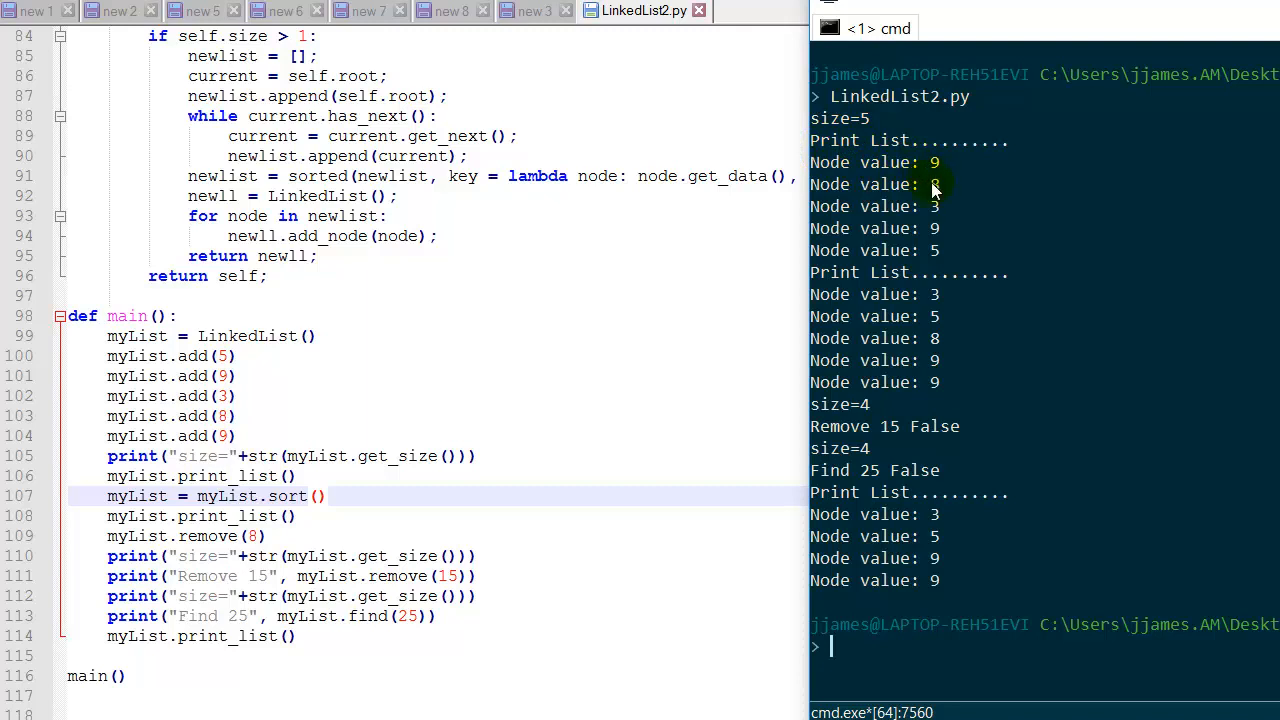
pyautogui.moveTo(855, 287)
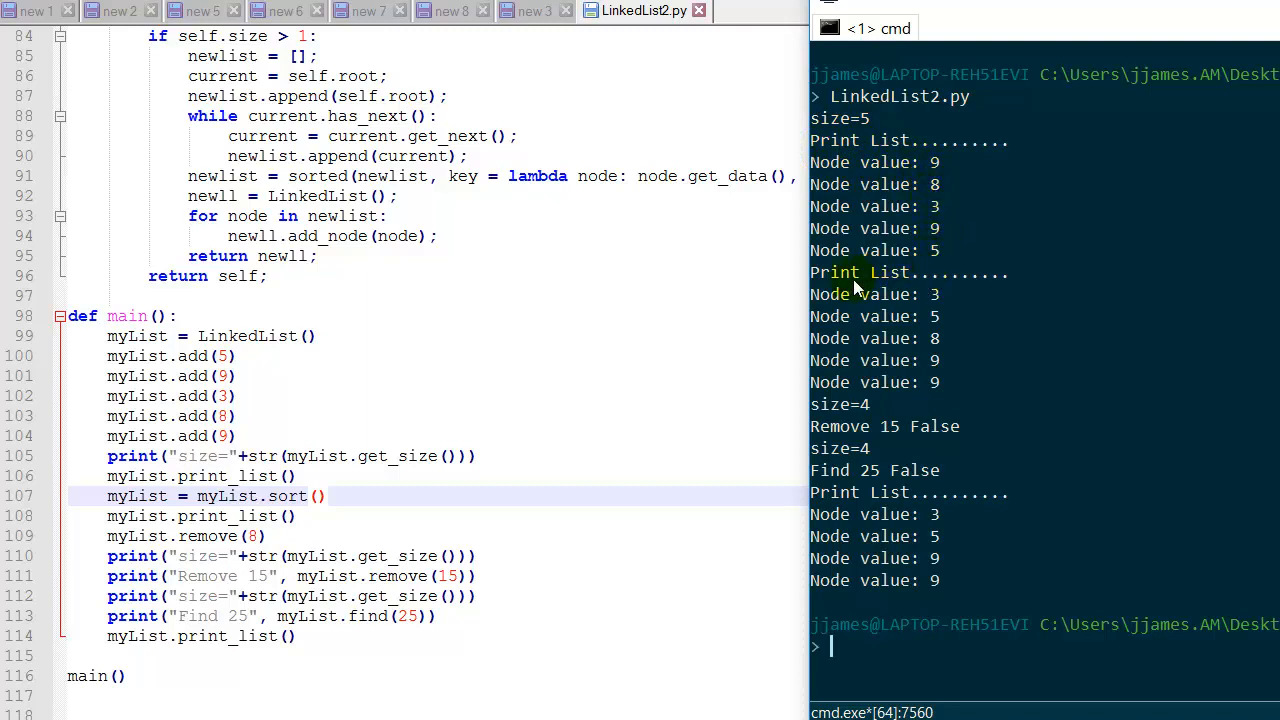
pyautogui.moveTo(910, 310)
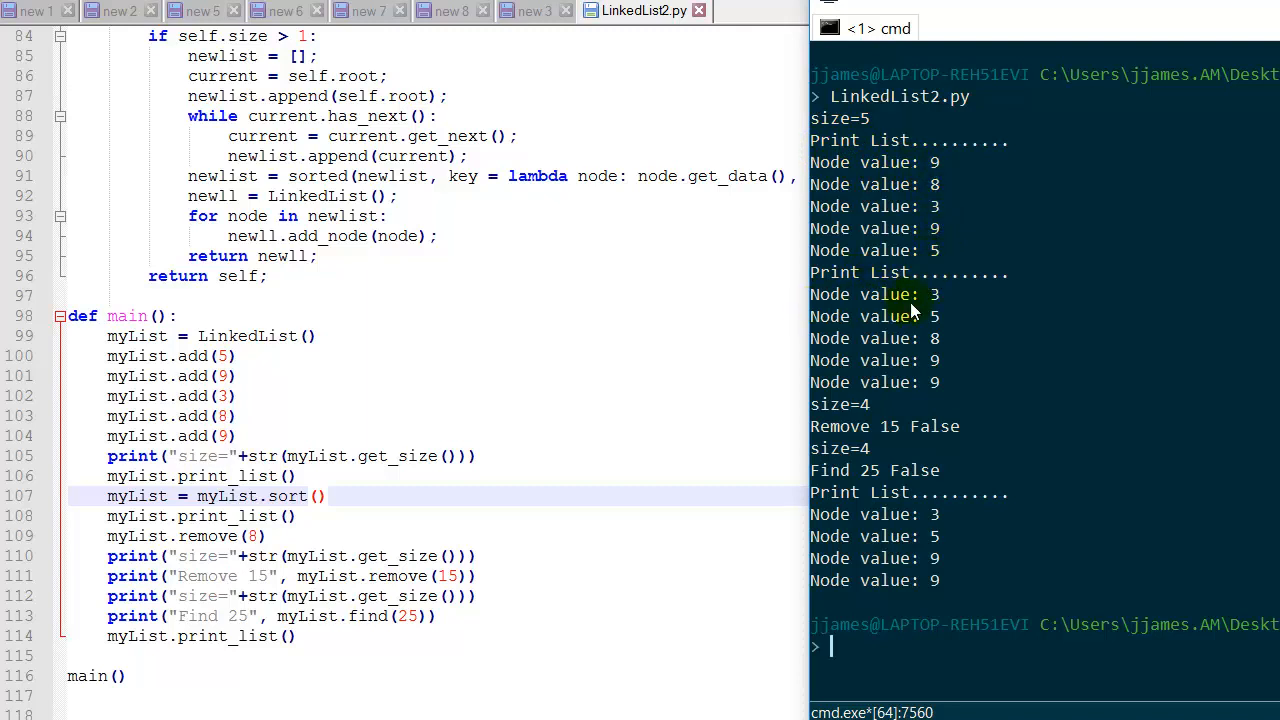